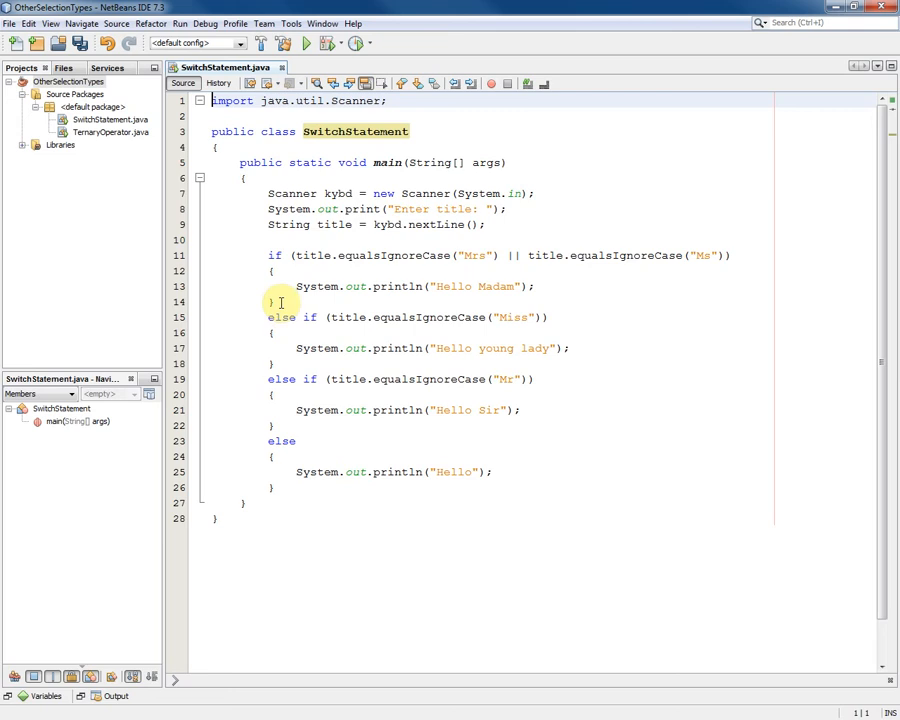
# Step: Select the title if-else chain so it can be commented out and replaced by a switch
pyautogui.moveTo(270, 286); pyautogui.dragTo(276, 488)
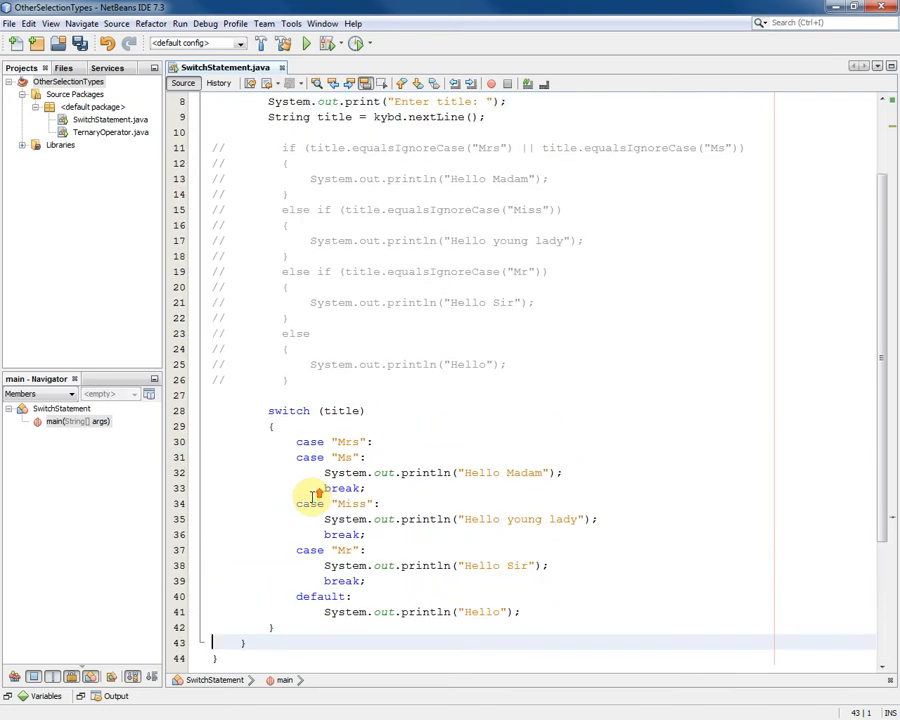
pyautogui.moveTo(296, 420)
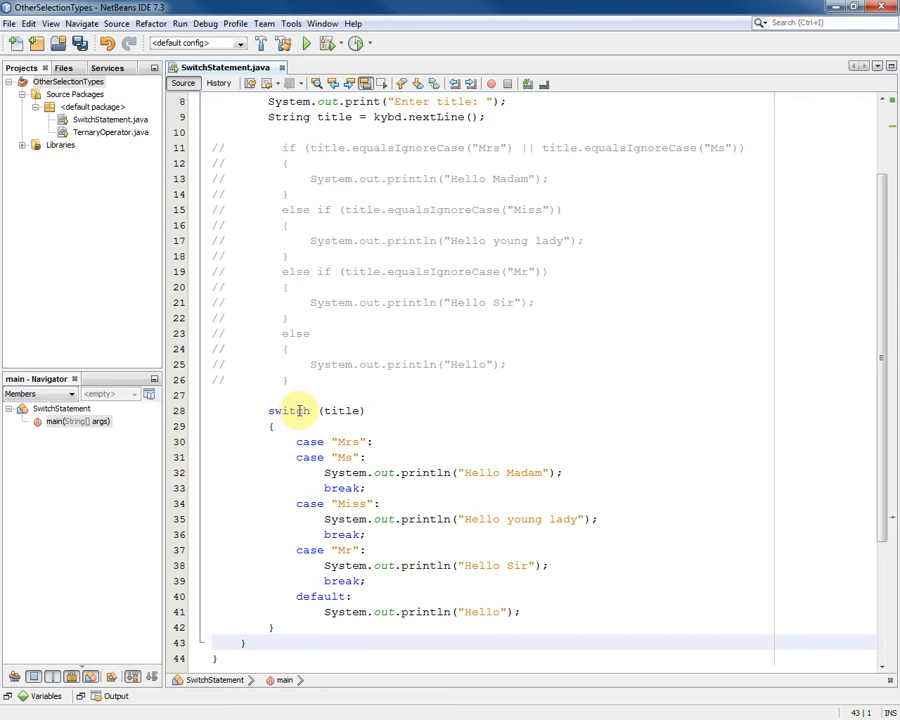
pyautogui.moveTo(340, 412)
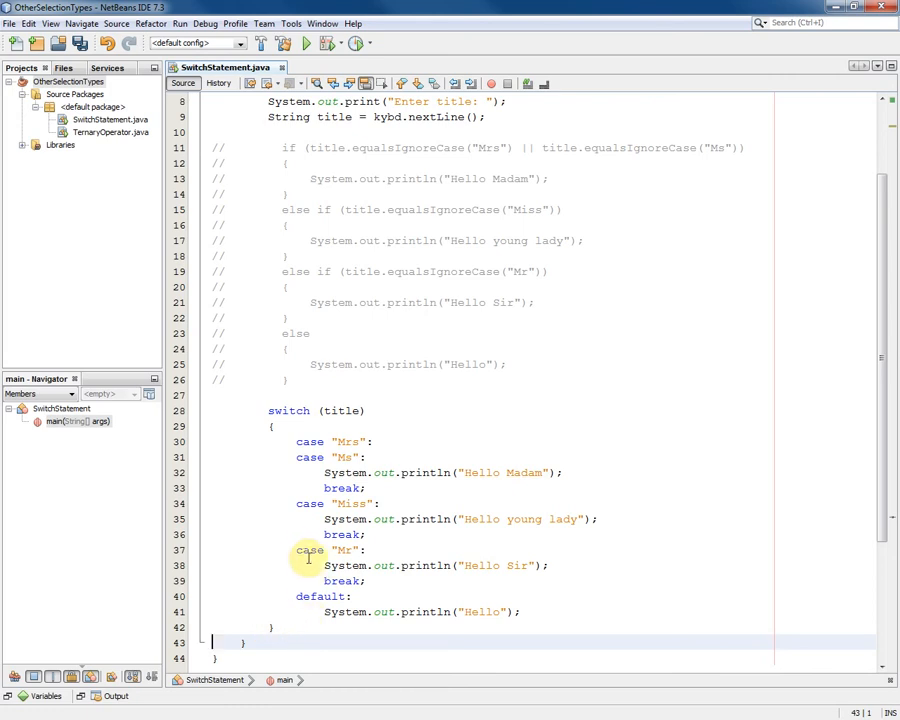
pyautogui.click(344, 550)
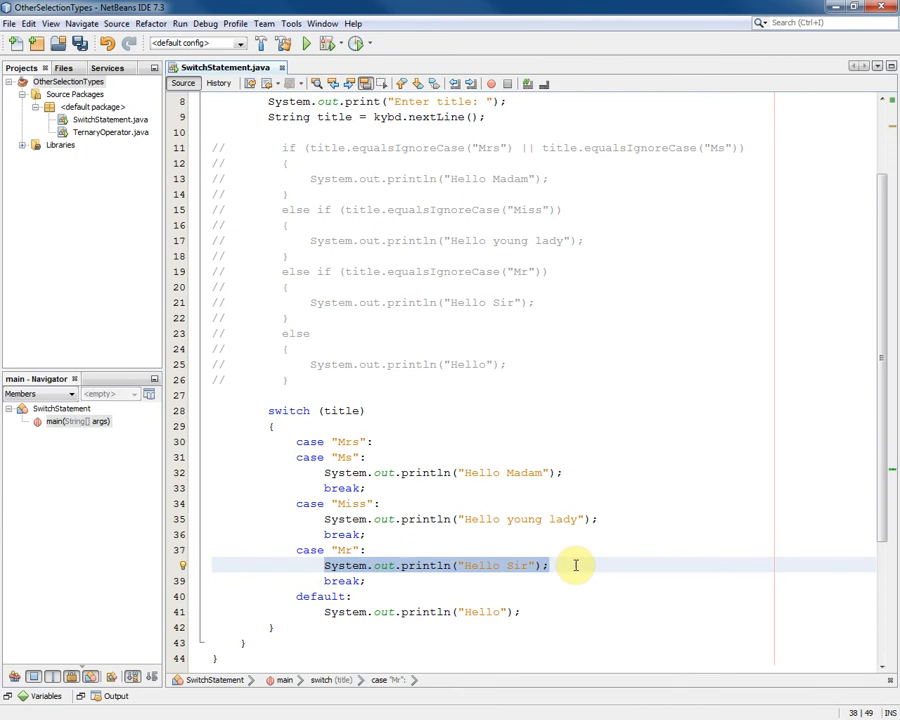
pyautogui.moveTo(538, 592)
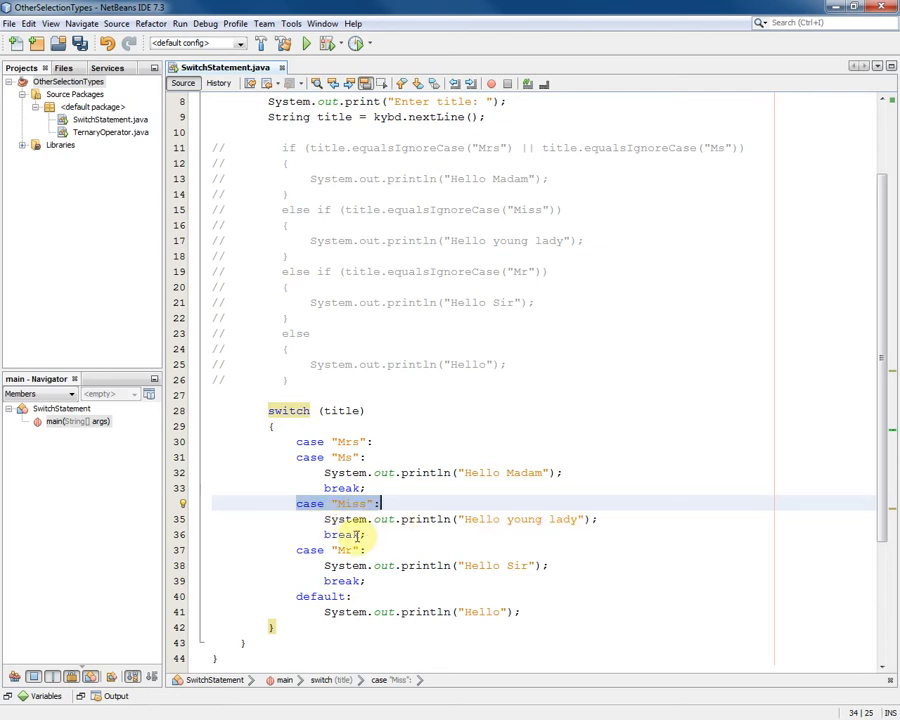
pyautogui.moveTo(276, 626)
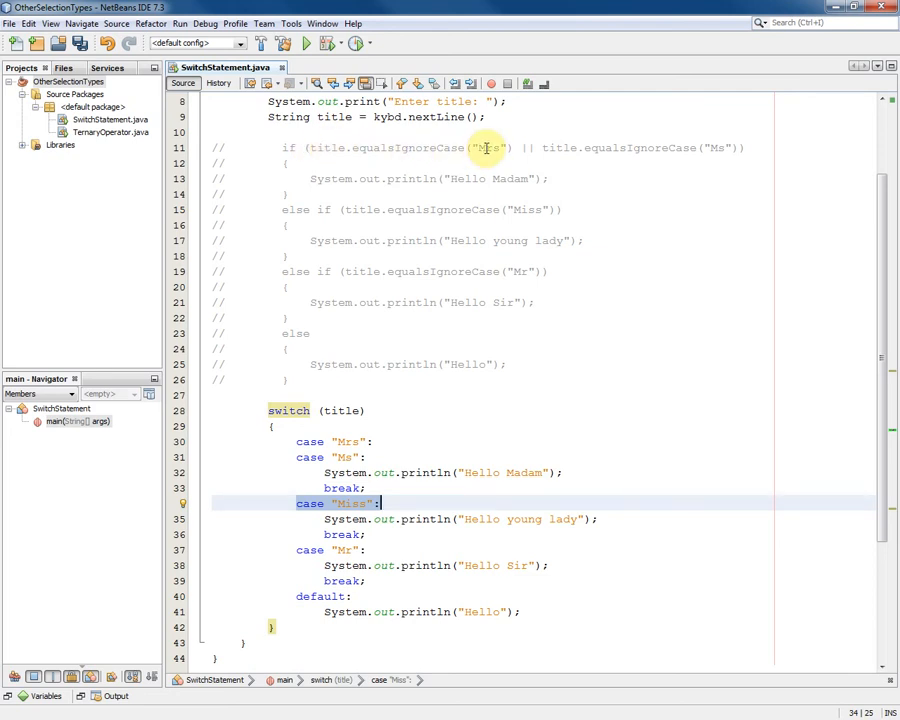
pyautogui.moveTo(644, 156)
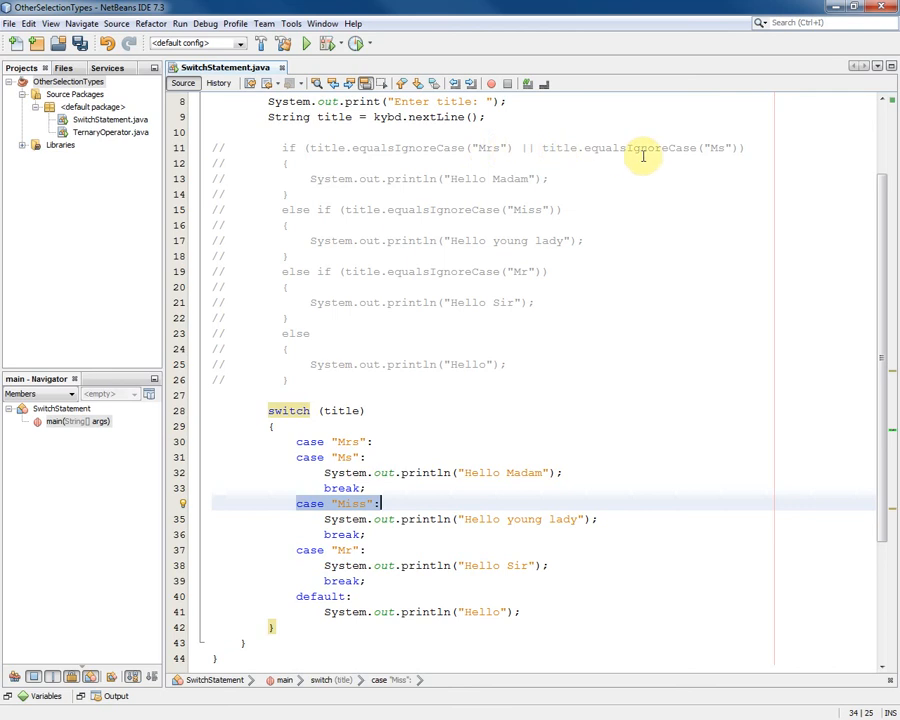
pyautogui.moveTo(364, 410)
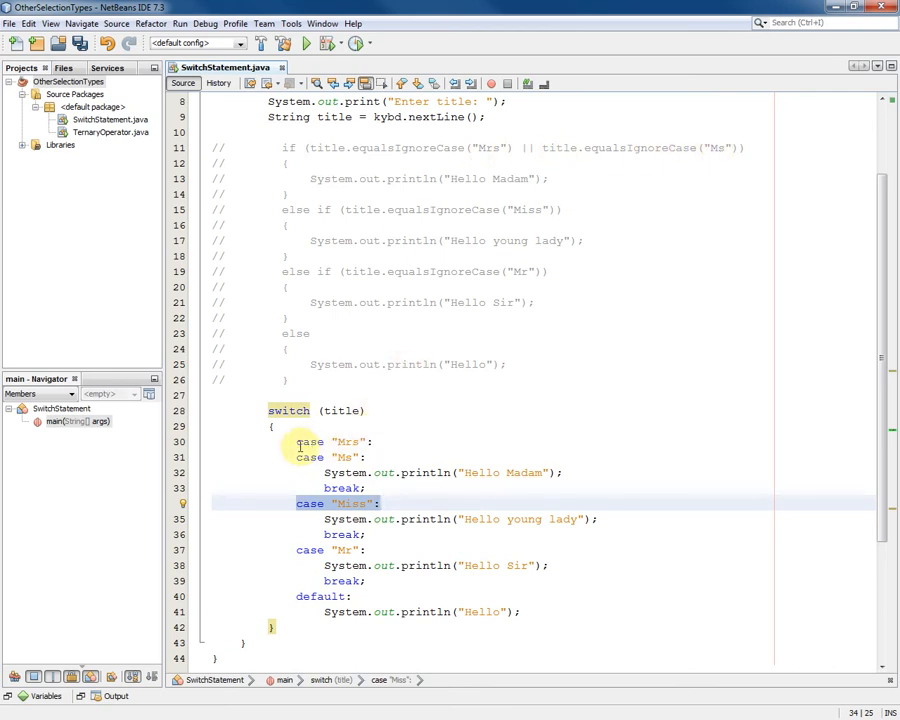
pyautogui.moveTo(368, 442)
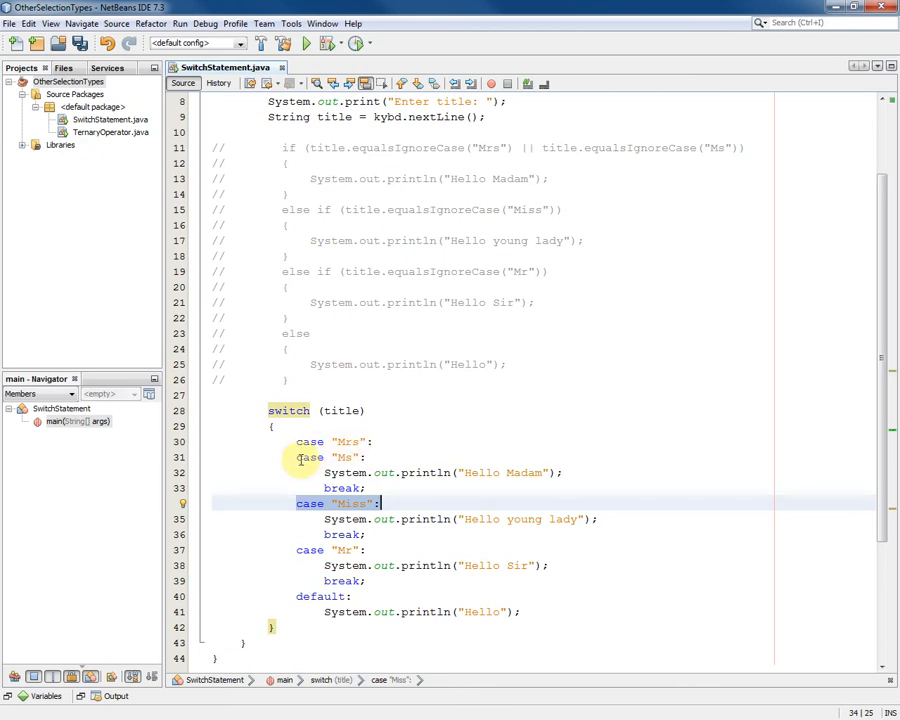
pyautogui.moveTo(344, 456)
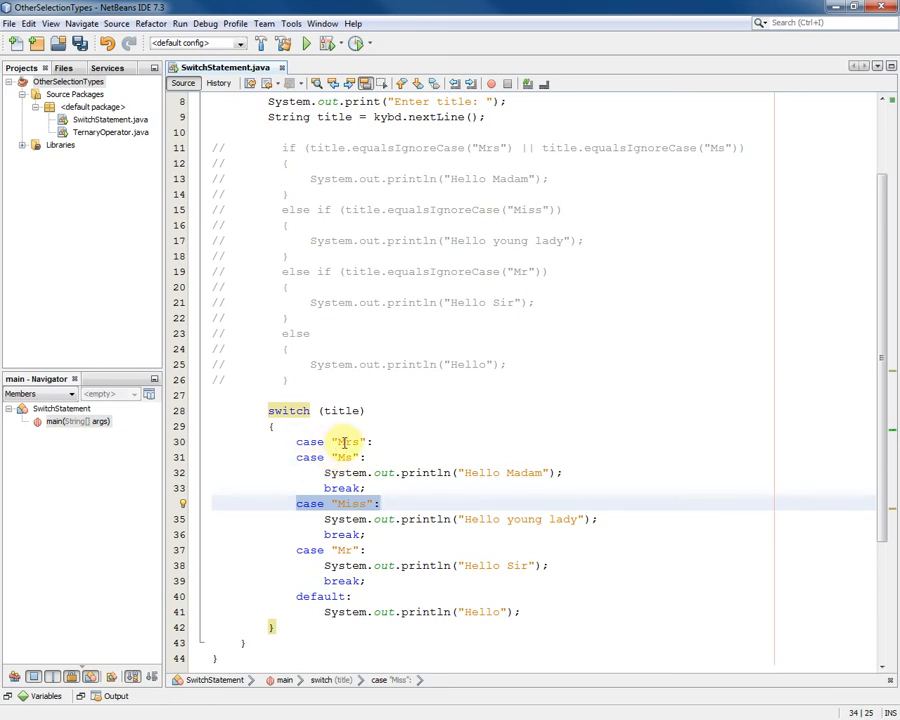
pyautogui.moveTo(348, 456)
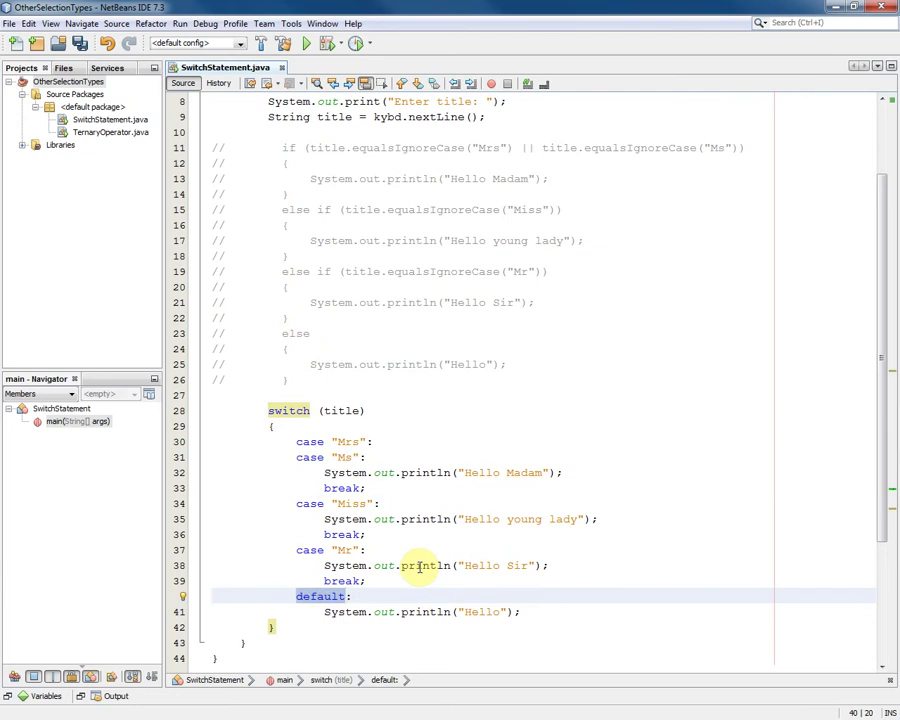
pyautogui.moveTo(396, 572)
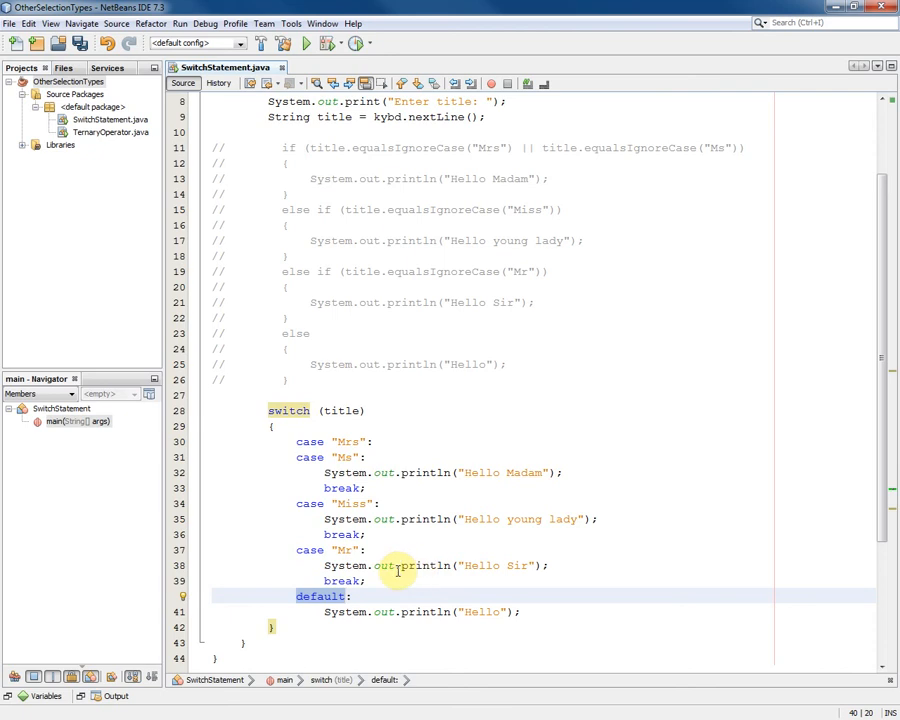
pyautogui.moveTo(452, 612)
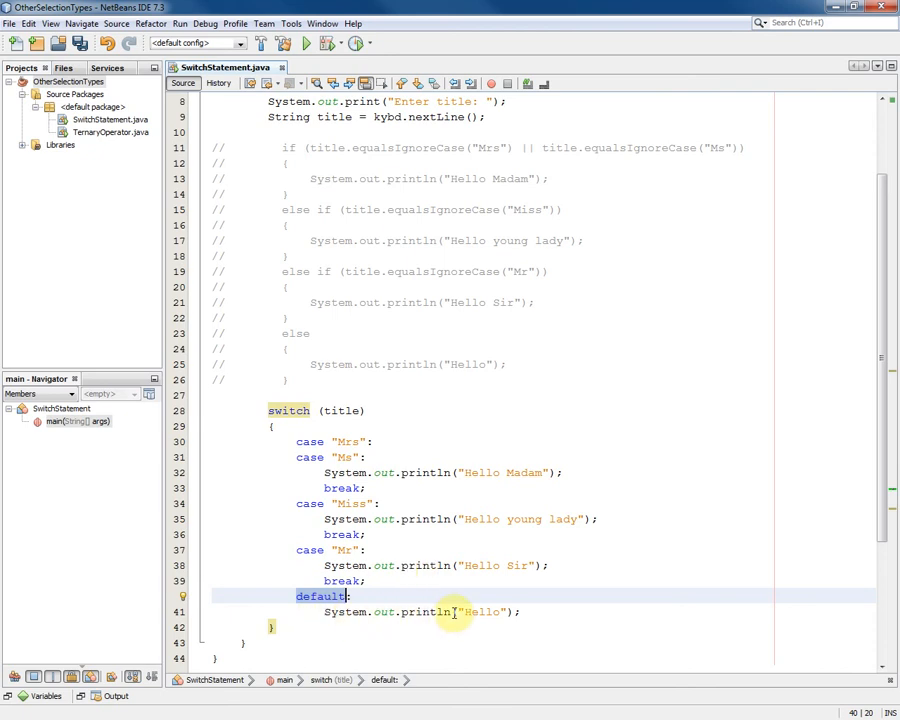
pyautogui.moveTo(518, 612)
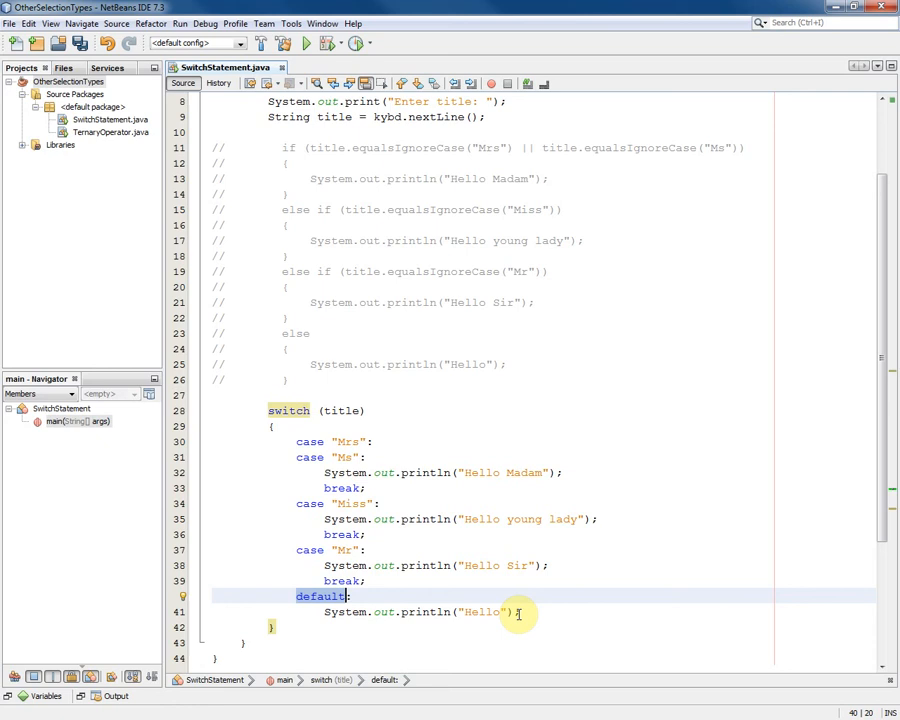
pyautogui.moveTo(348, 612)
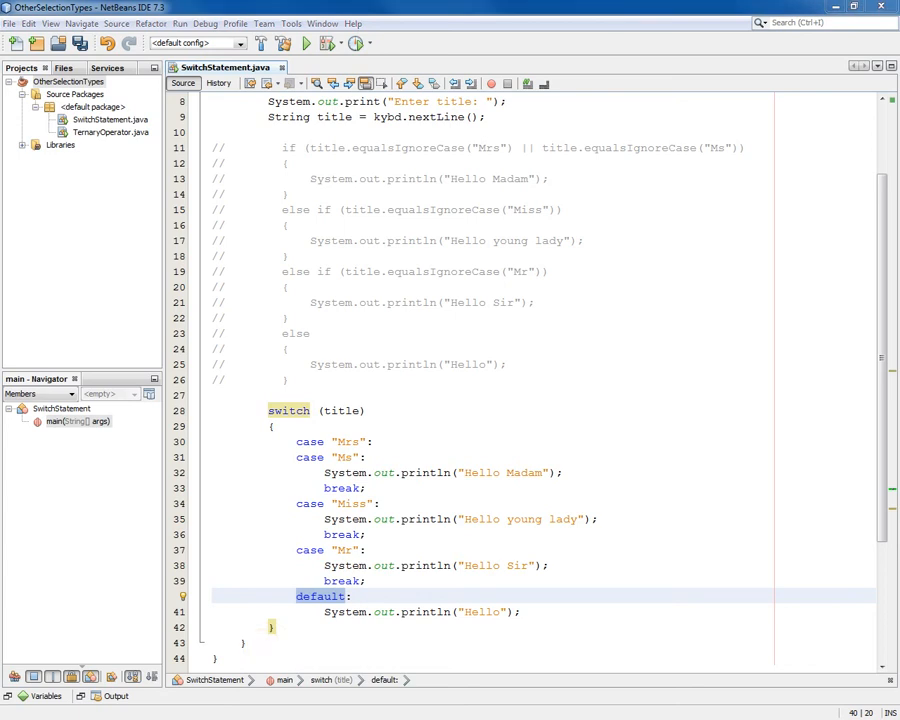
pyautogui.moveTo(354, 412)
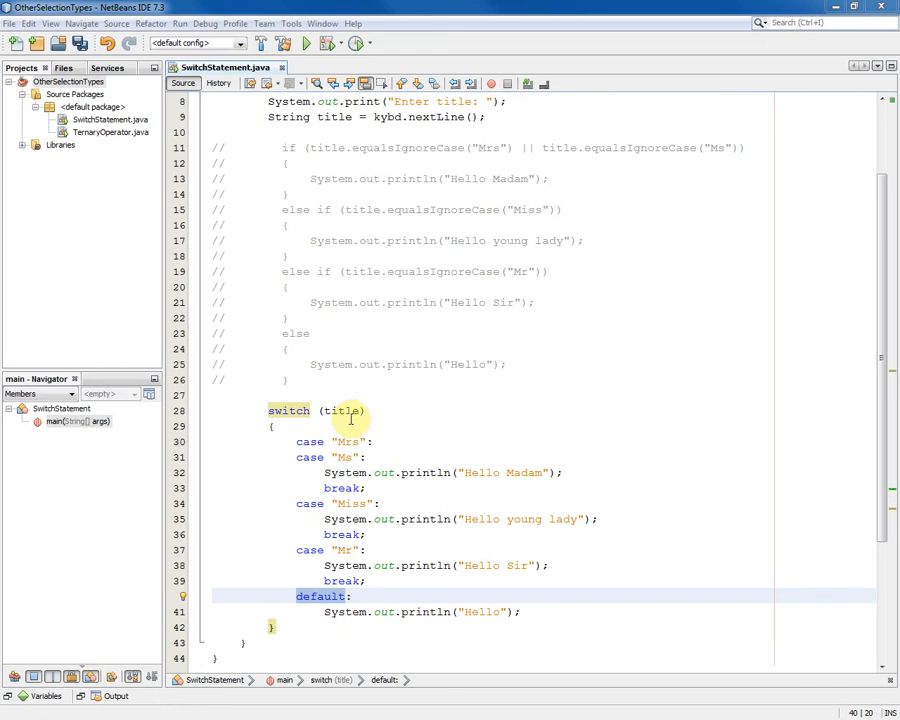
pyautogui.moveTo(324, 156)
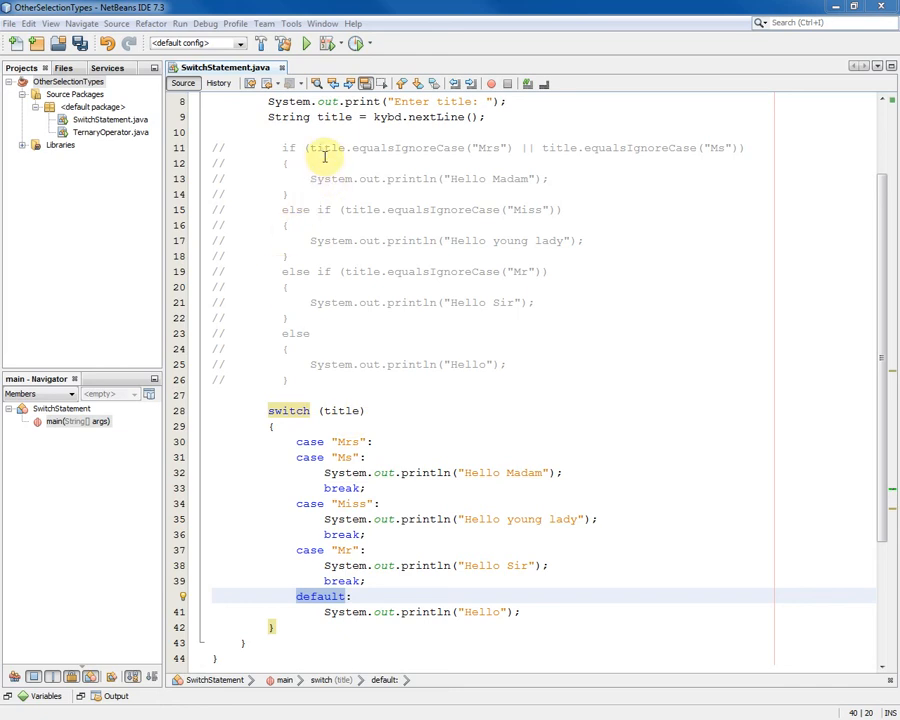
pyautogui.moveTo(356, 148)
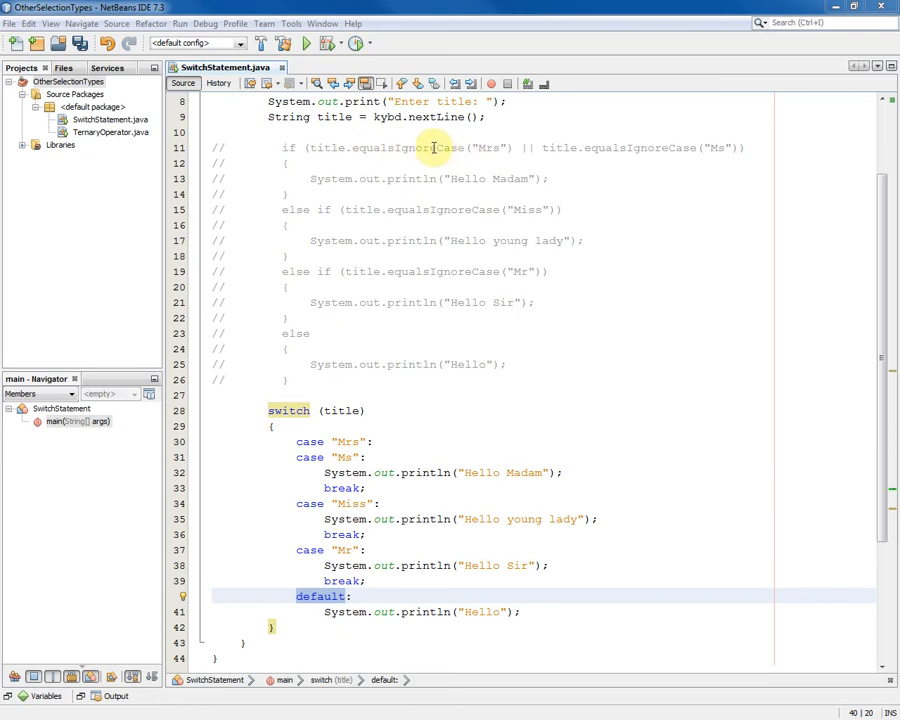
pyautogui.moveTo(360, 410)
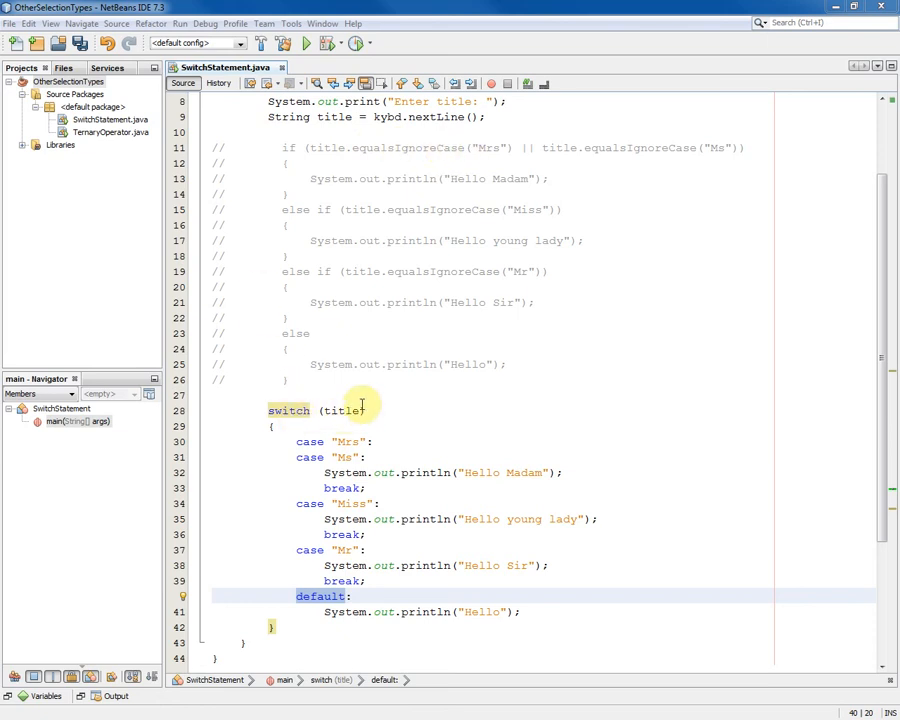